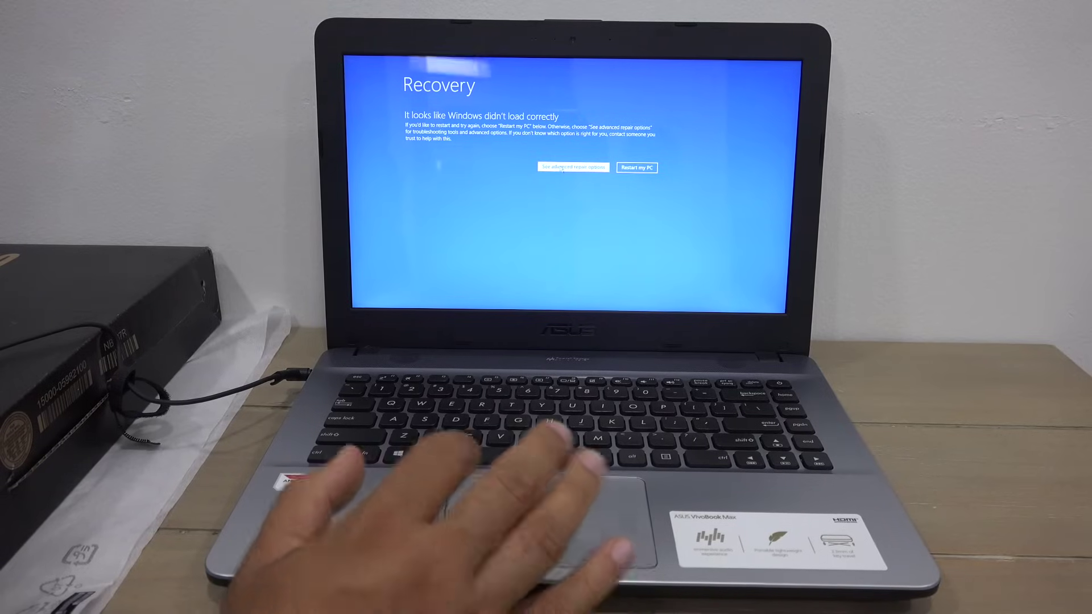
# Step: Choose 'See advanced repair options' to leave the Recovery notice for the Choose an option menu
pyautogui.click(572, 167)
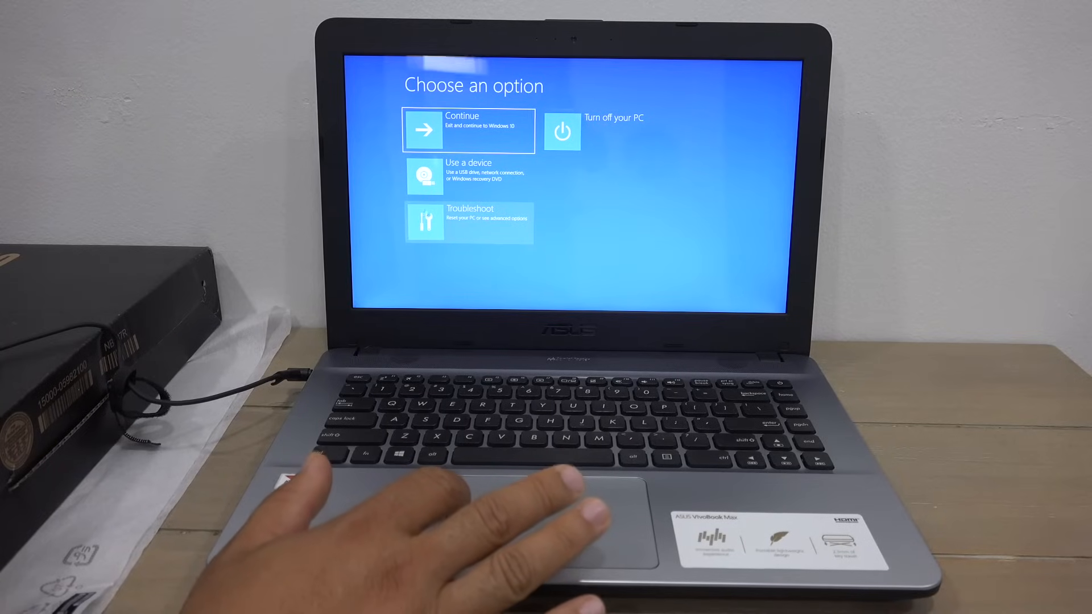
# Step: Select Troubleshoot to reach the Reset this PC and Advanced options page
pyautogui.click(469, 222)
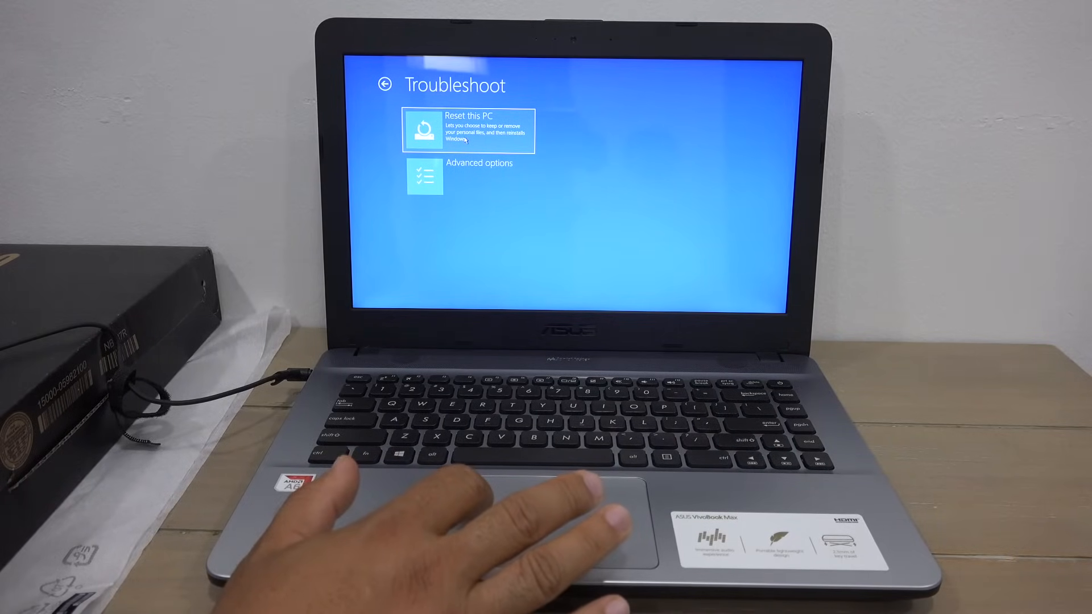
# Step: Start 'Reset this PC' and arrive at the remove-files versus fully-clean-drive choice
pyautogui.click(467, 130)
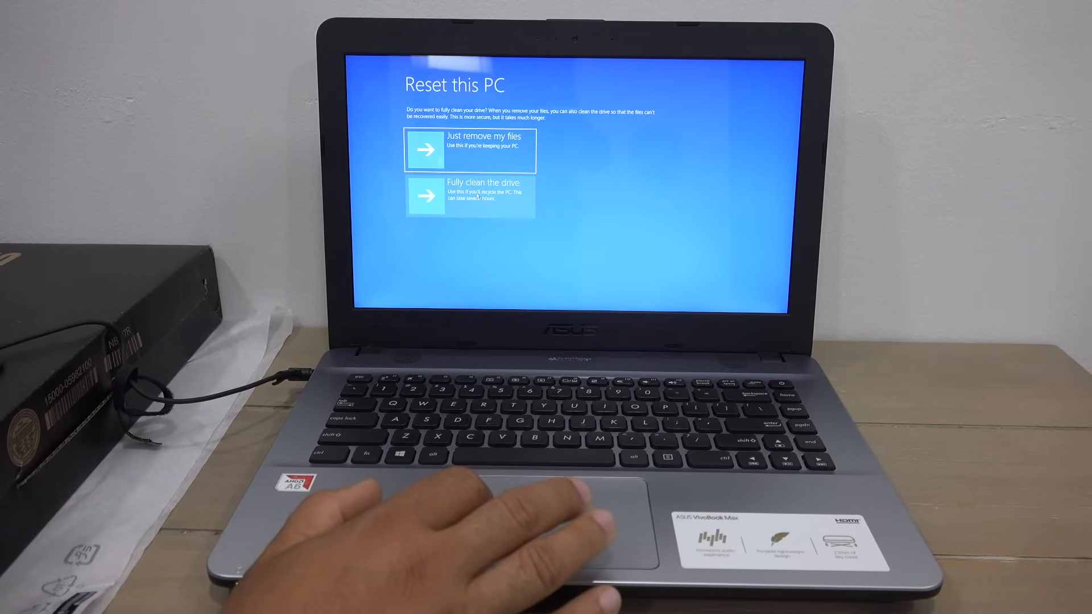
# Step: Choose 'Just remove my files' and confirm Reset, bringing up 'Resetting this PC 1%'
pyautogui.click(470, 150)
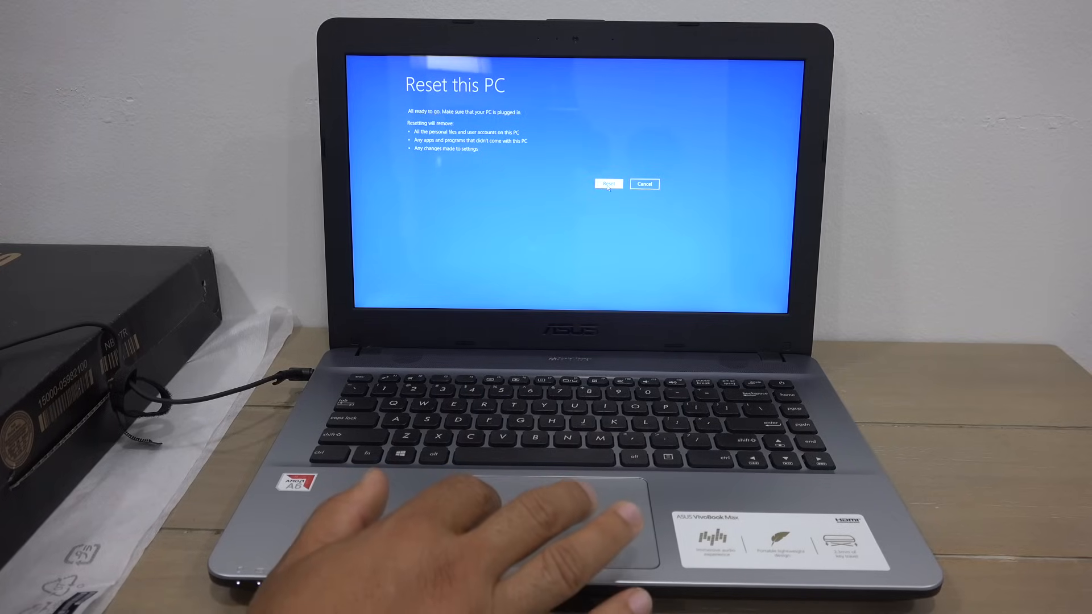
pyautogui.click(608, 185)
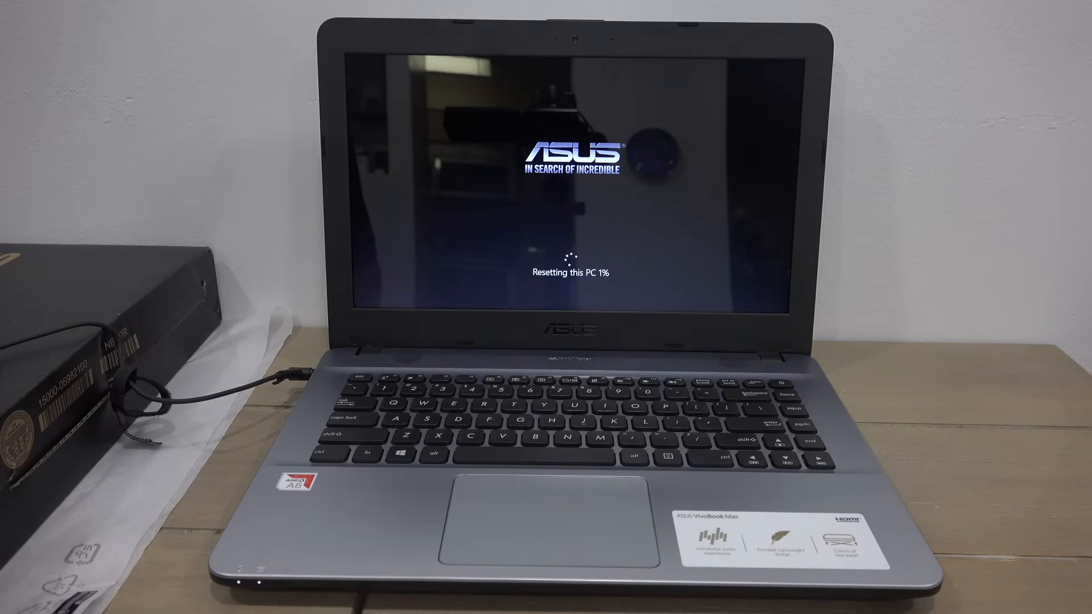